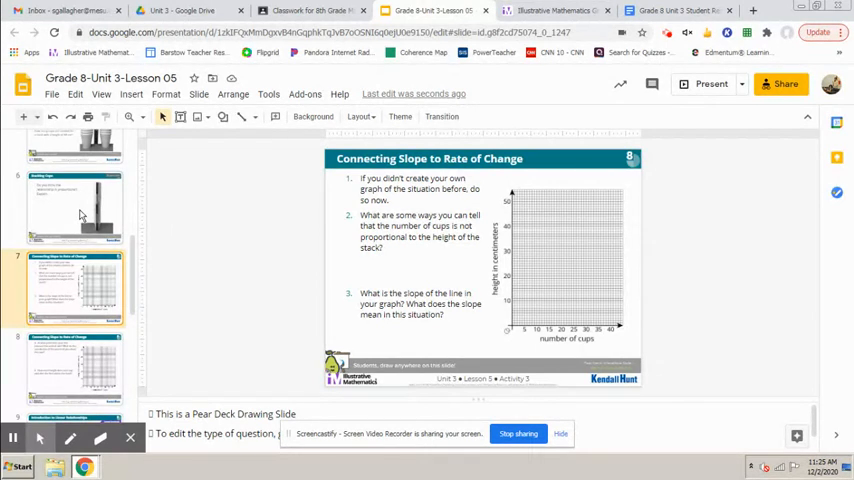
Step: Step through slides 8 to 10: the slope/rate activity, then the linear relationship glossary
{"action": "left_click", "coordinate": [75, 205]}
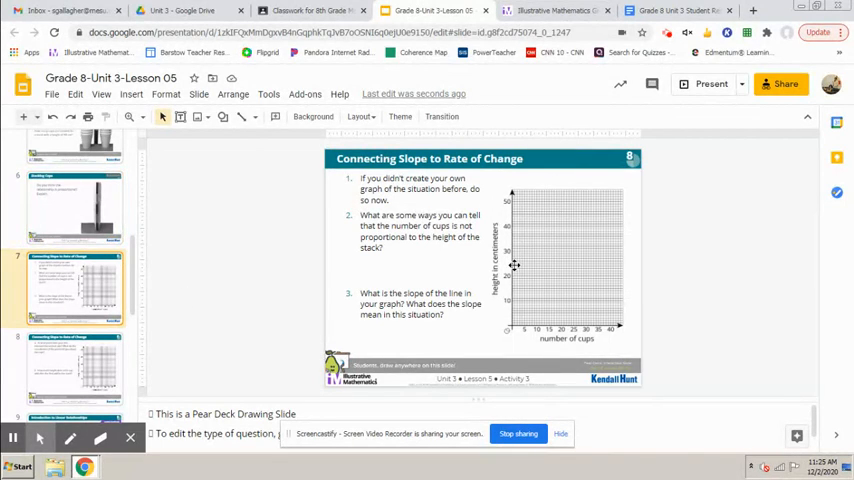
{"action": "mouse_move", "coordinate": [512, 313]}
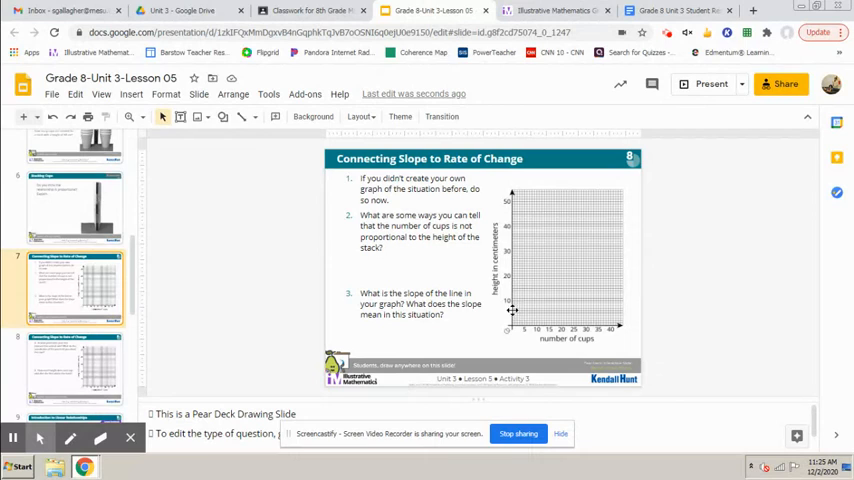
{"action": "mouse_move", "coordinate": [537, 252]}
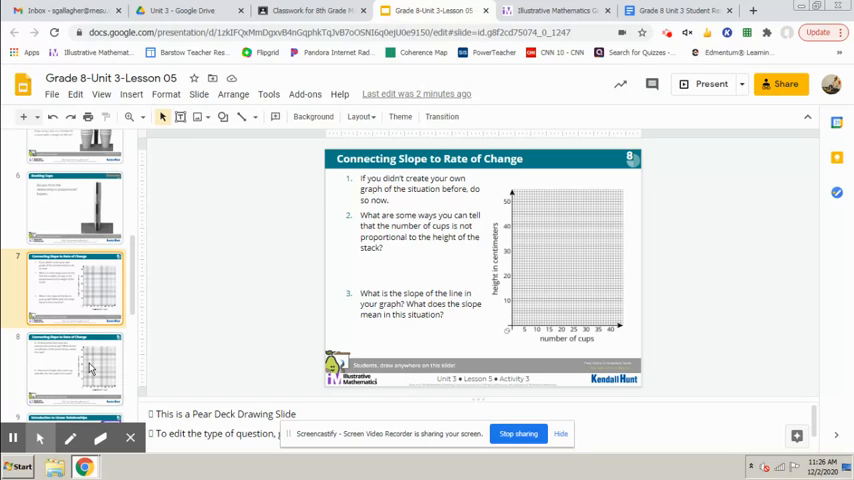
{"action": "left_click", "coordinate": [75, 368]}
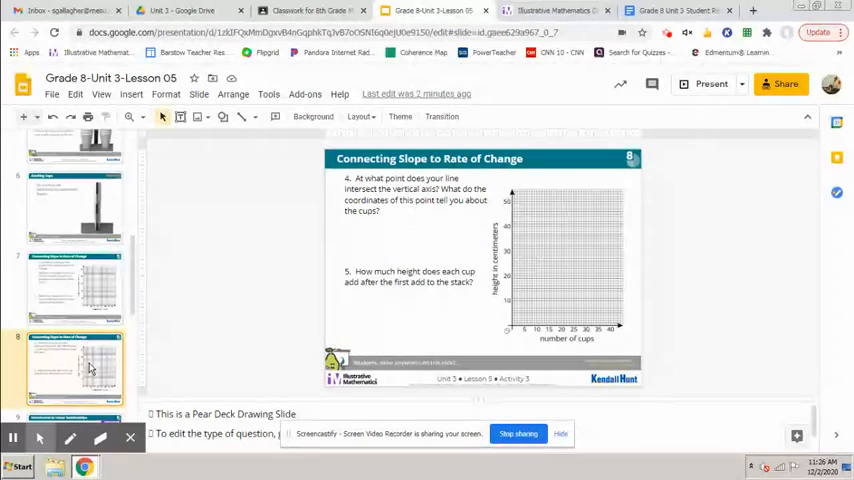
{"action": "left_click", "coordinate": [75, 375]}
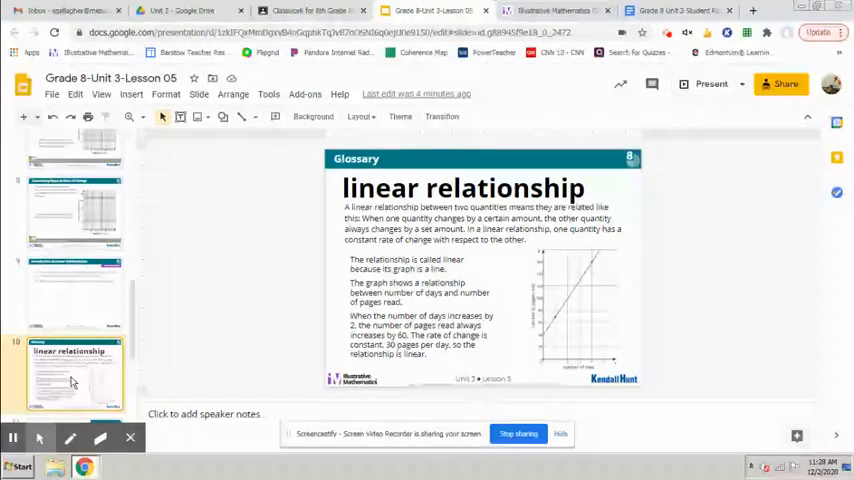
{"action": "left_click", "coordinate": [72, 370]}
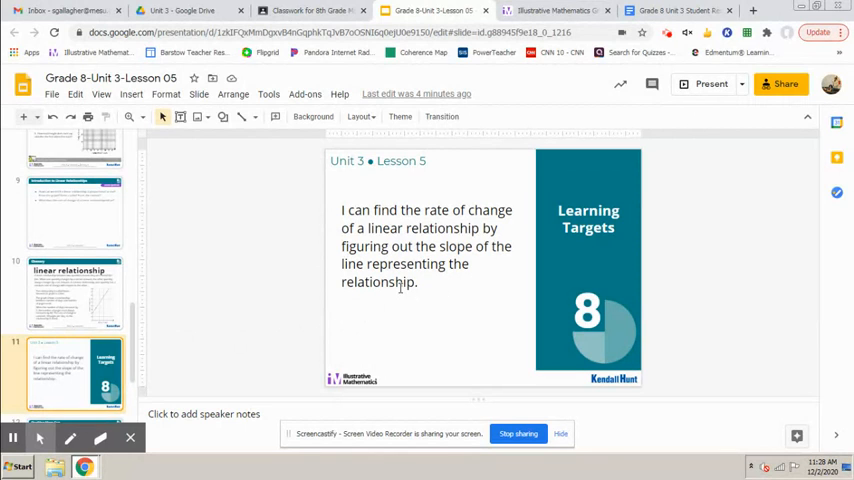
{"action": "mouse_move", "coordinate": [401, 328]}
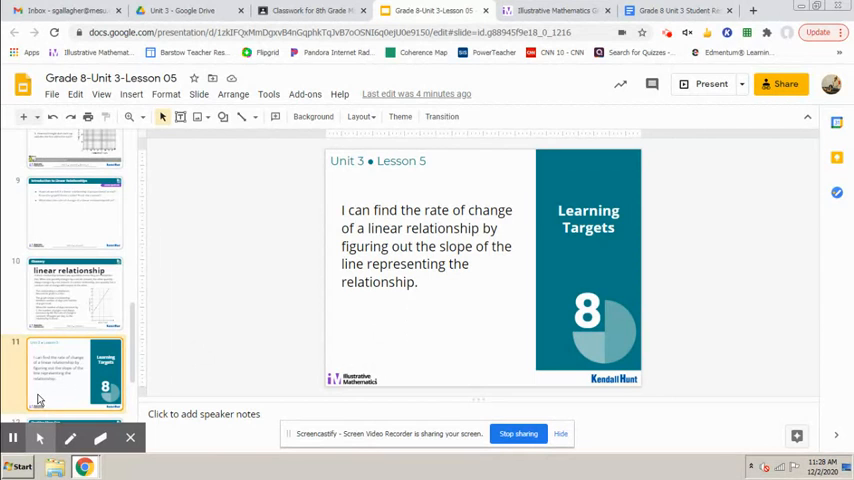
{"action": "mouse_move", "coordinate": [65, 369]}
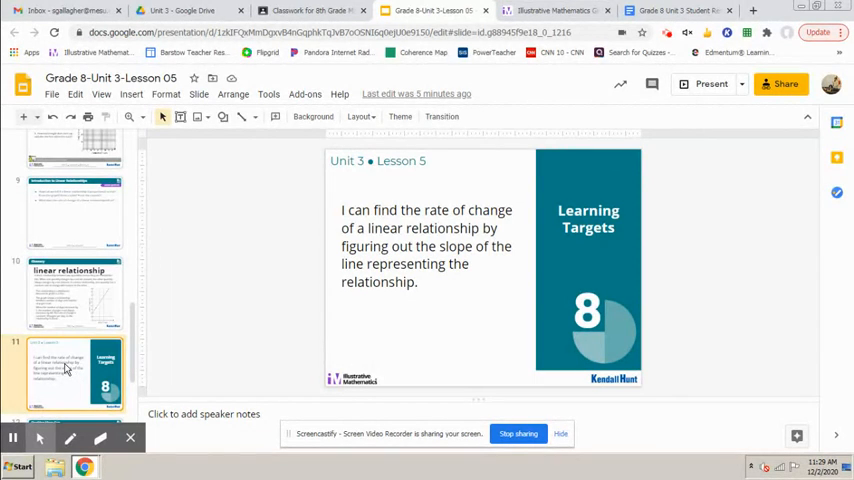
Step: Open slide 12, the 'Stacking More Cup' cool-down with its cups-versus-height graph
{"action": "left_click", "coordinate": [75, 375]}
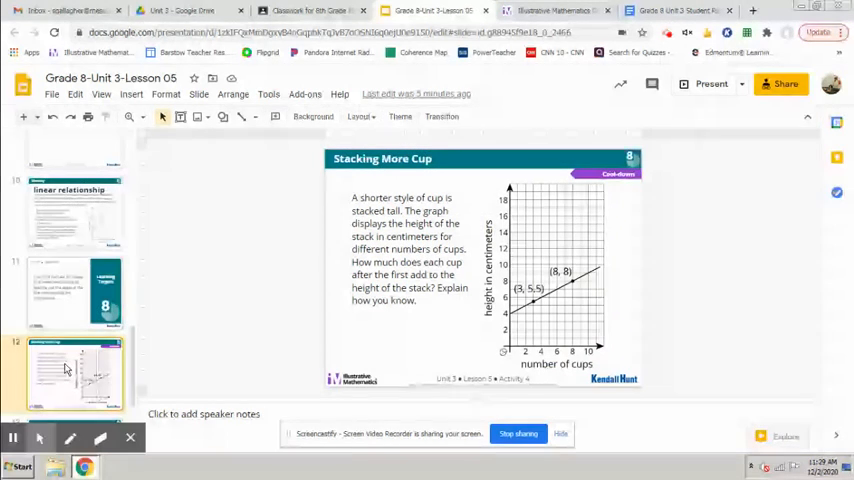